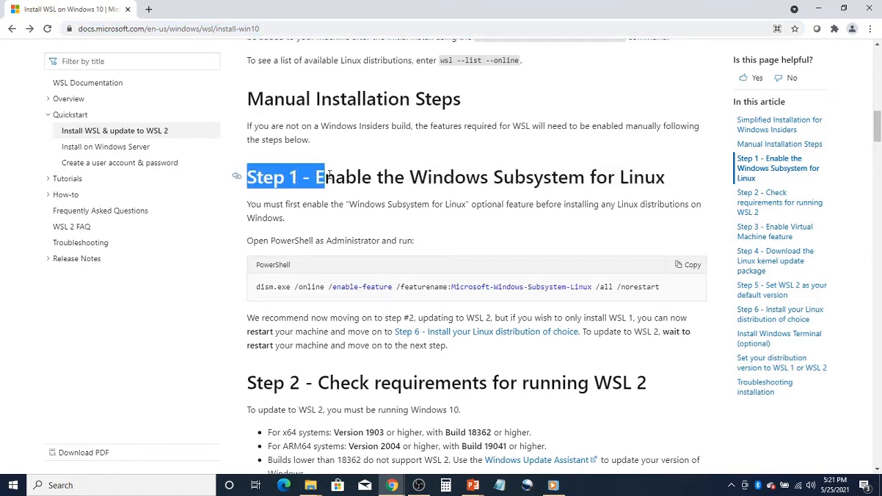
# Copy the Step 1 dism command for enabling WSL and search Windows for "power" to find PowerShell.
pyautogui.moveTo(315, 176); pyautogui.dragTo(662, 177)
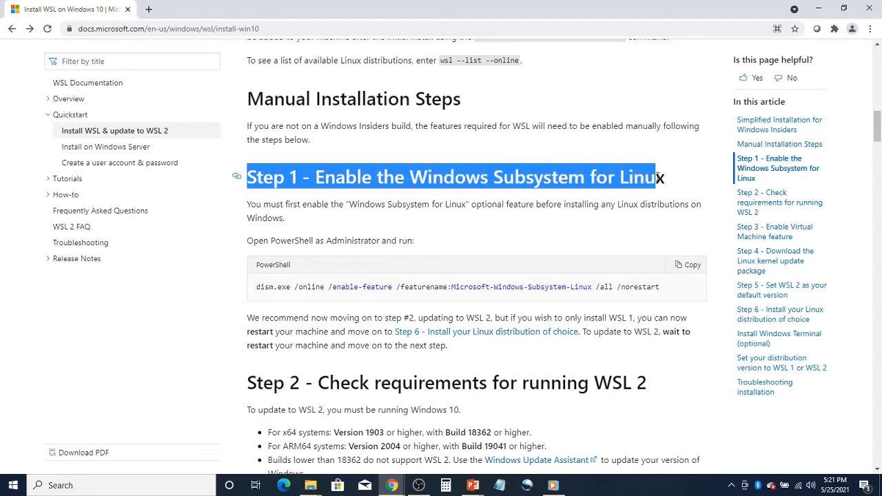
pyautogui.moveTo(250, 251)
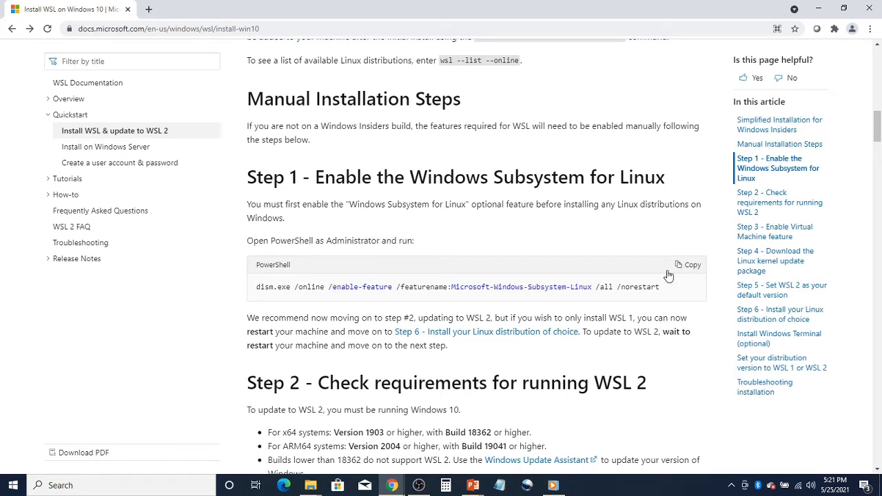
pyautogui.click(687, 264)
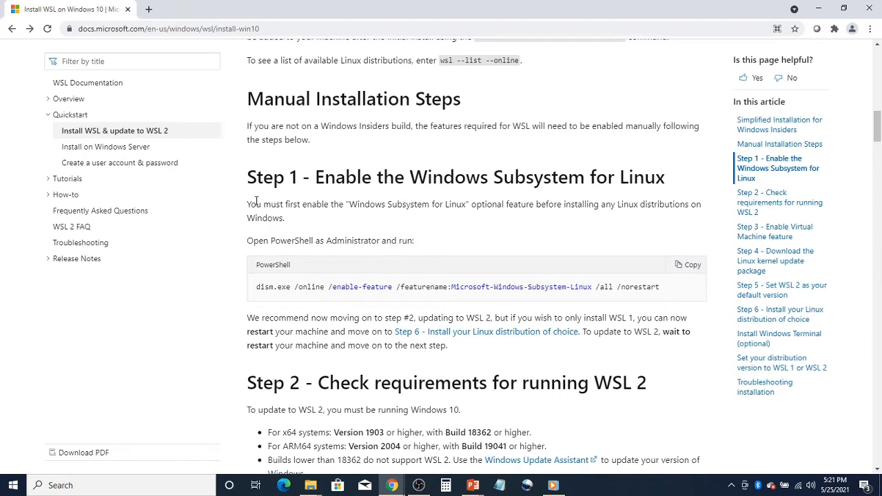
pyautogui.doubleClick(256, 204)
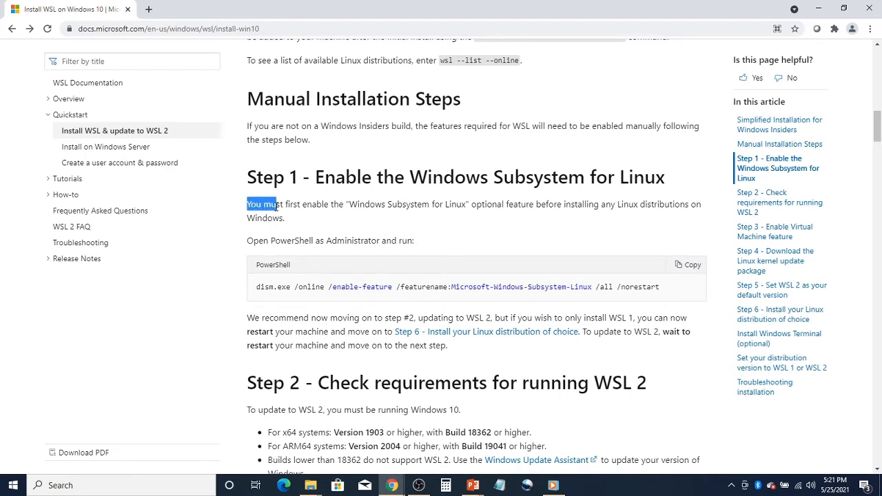
pyautogui.moveTo(273, 204); pyautogui.dragTo(284, 218)
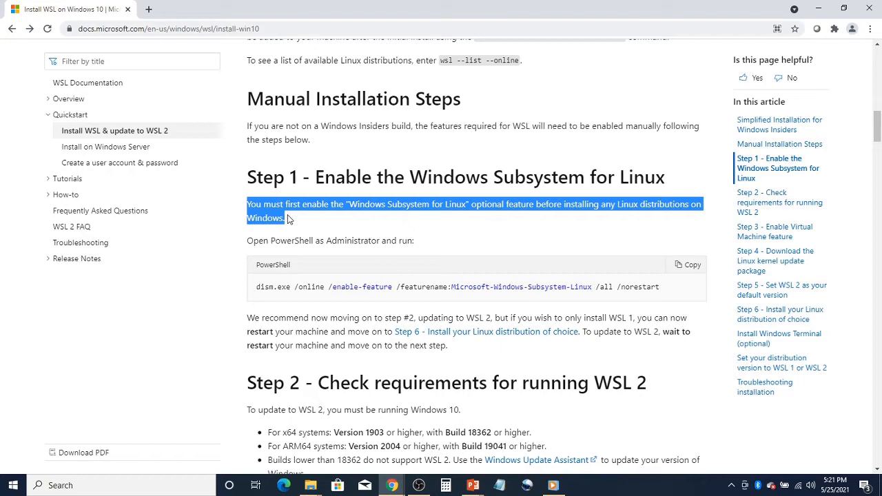
pyautogui.write('power')
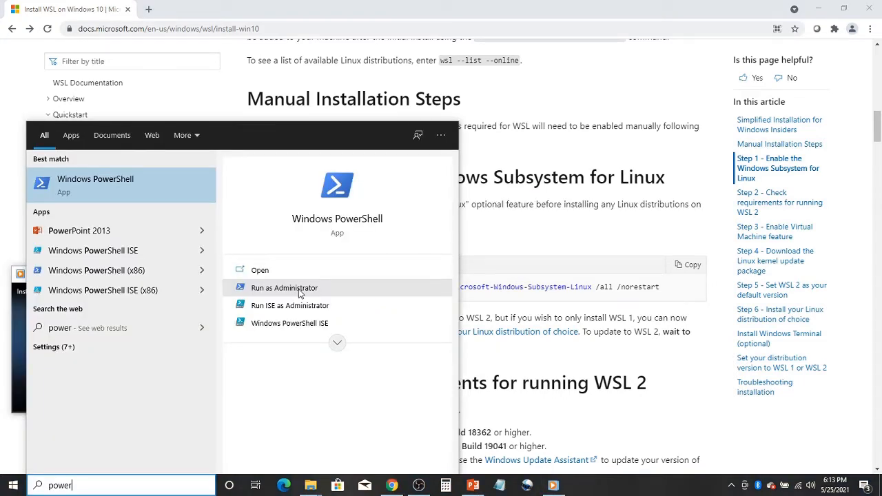
# Run Windows PowerShell as administrator, maximized, executing the dism command that enables WSL.
pyautogui.click(284, 288)
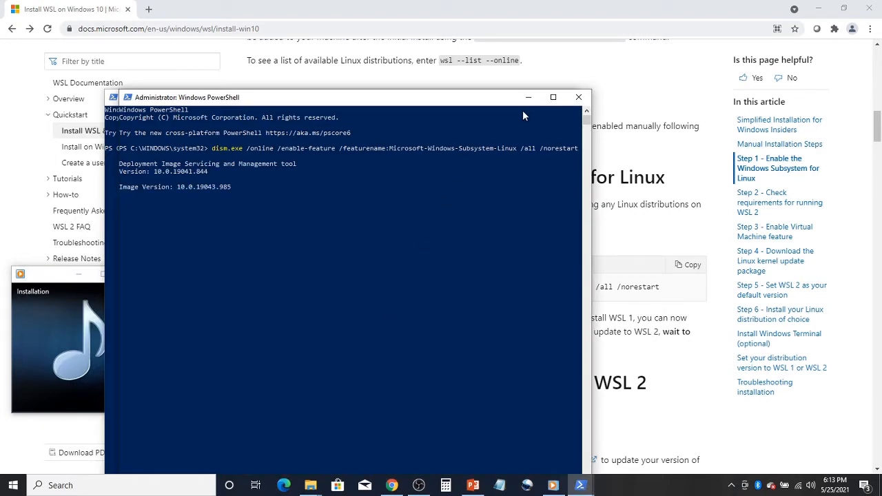
pyautogui.click(554, 97)
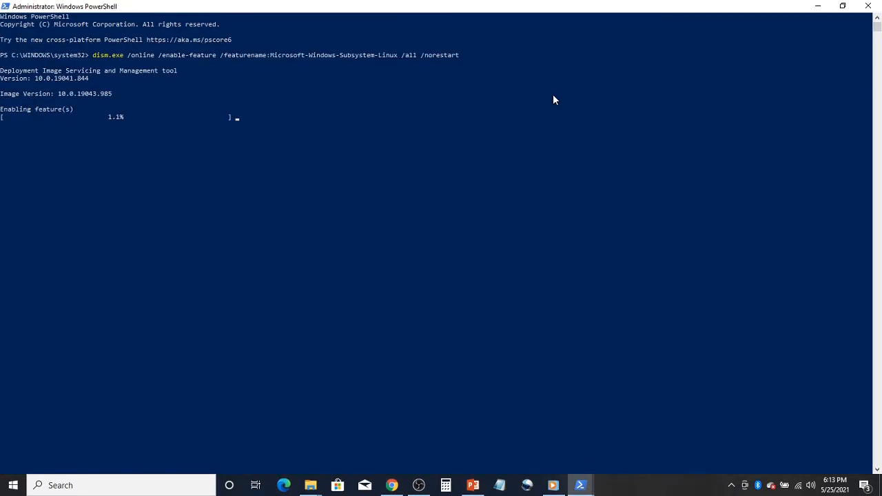
pyautogui.moveTo(383, 416)
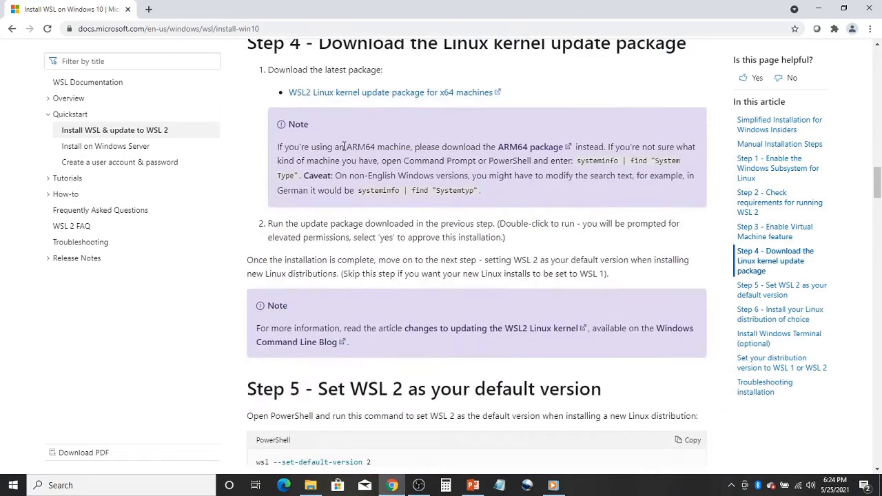
# Reach Step 6 of the guide and follow the Debian GNU/Linux link to its Microsoft Store page.
pyautogui.scroll(-3)
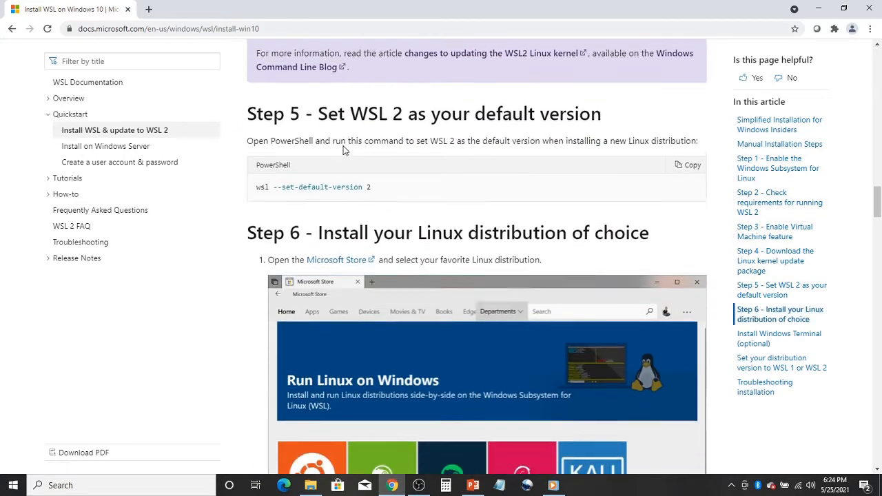
pyautogui.scroll(-3)
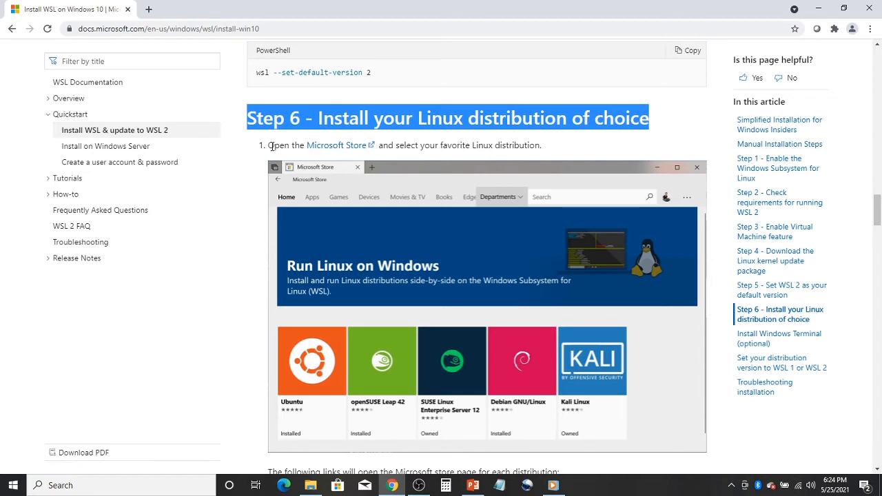
pyautogui.moveTo(337, 146)
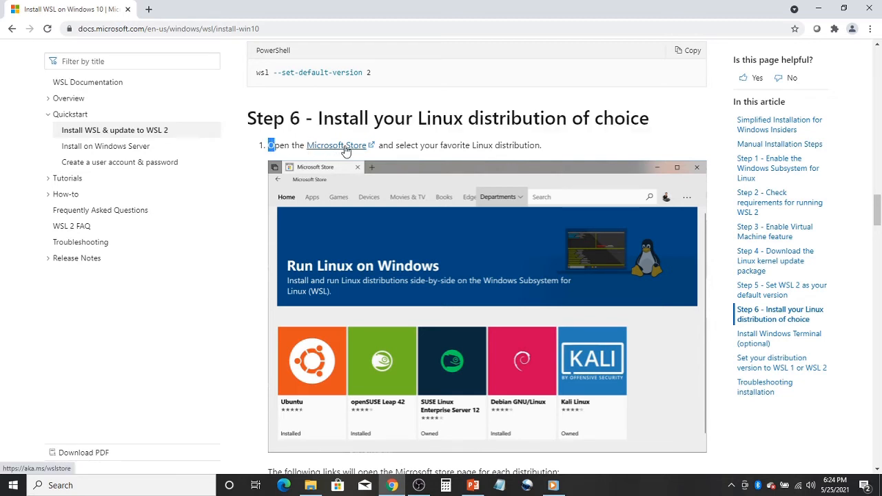
pyautogui.scroll(-3)
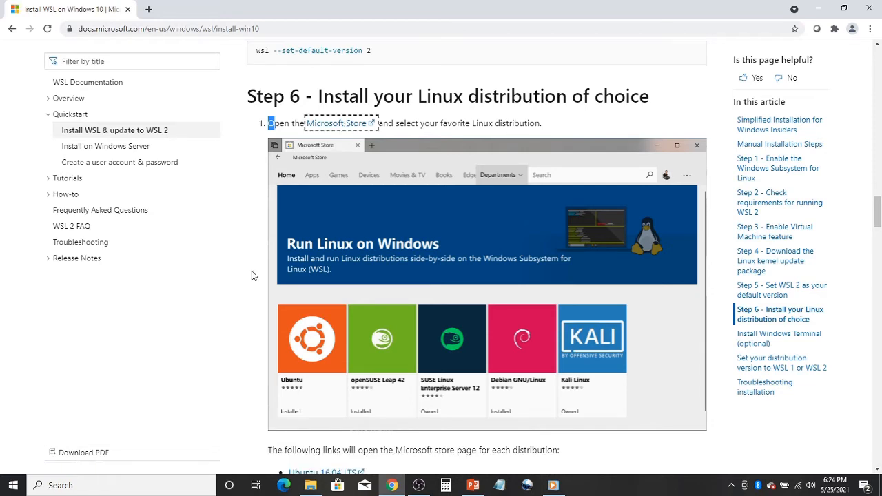
pyautogui.scroll(-3)
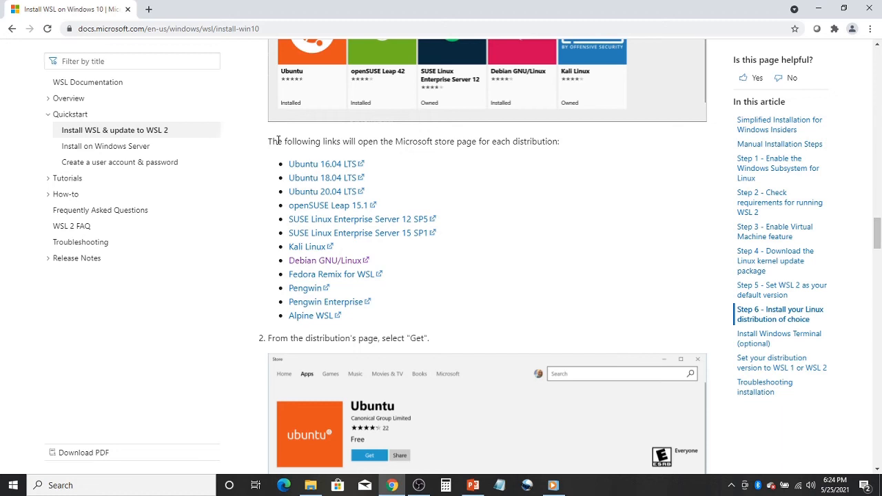
pyautogui.moveTo(306, 245)
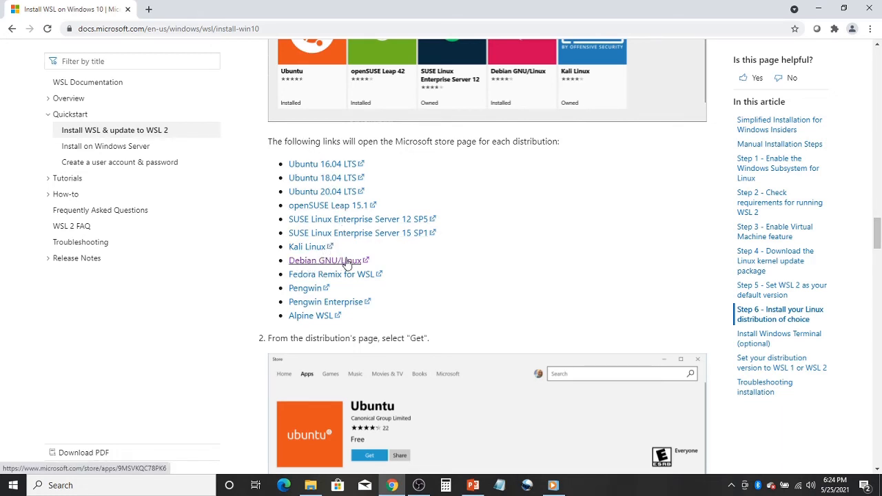
pyautogui.click(324, 260)
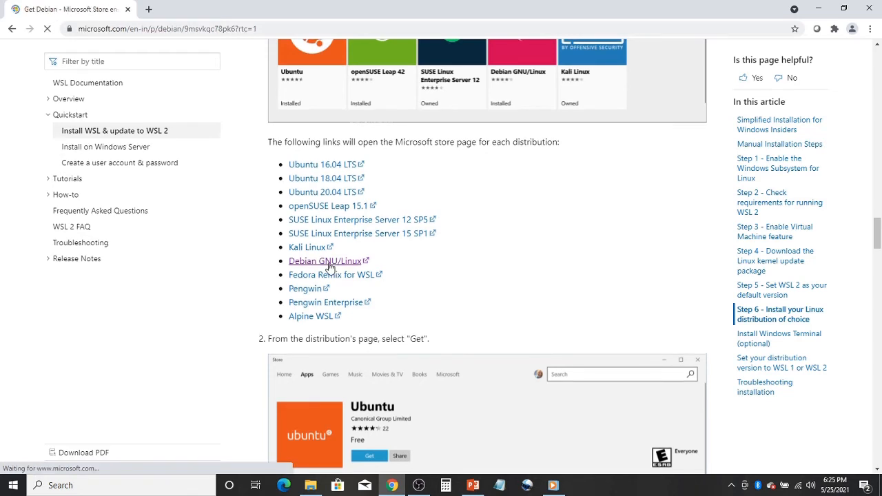
# Get Debian via the Microsoft Store app, install it and launch the newly installed distribution.
pyautogui.click(325, 261)
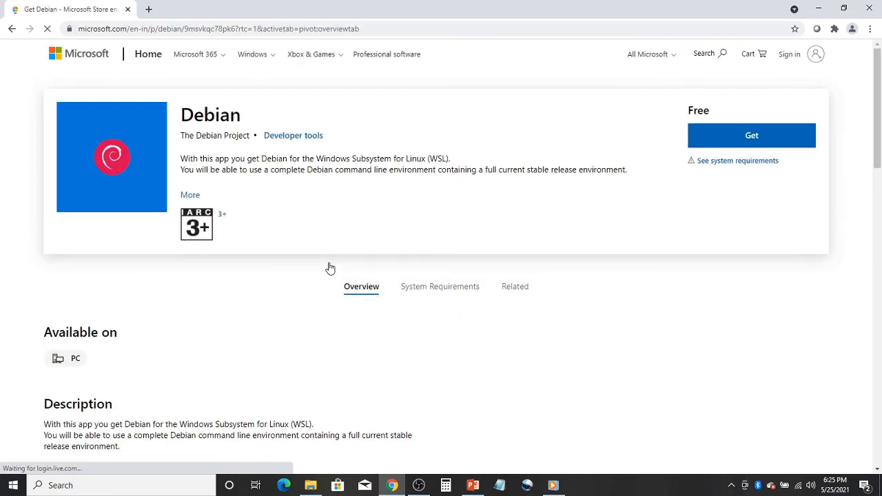
pyautogui.click(752, 135)
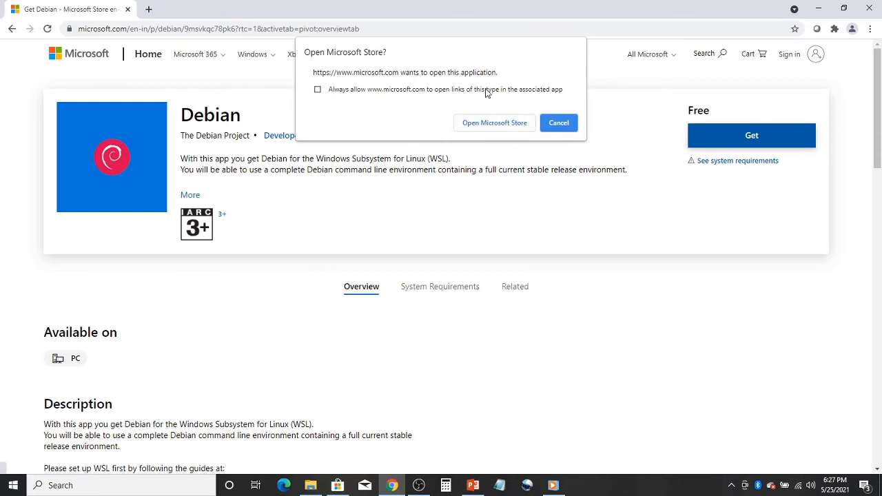
pyautogui.click(493, 123)
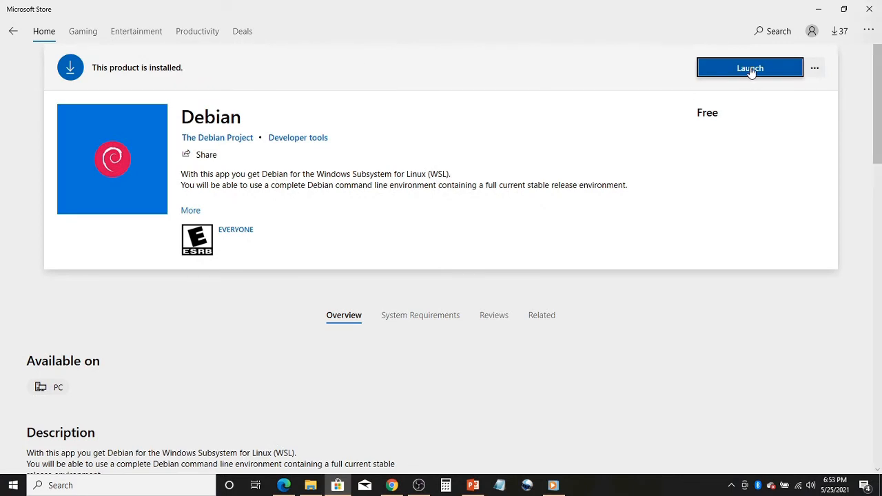
pyautogui.click(750, 68)
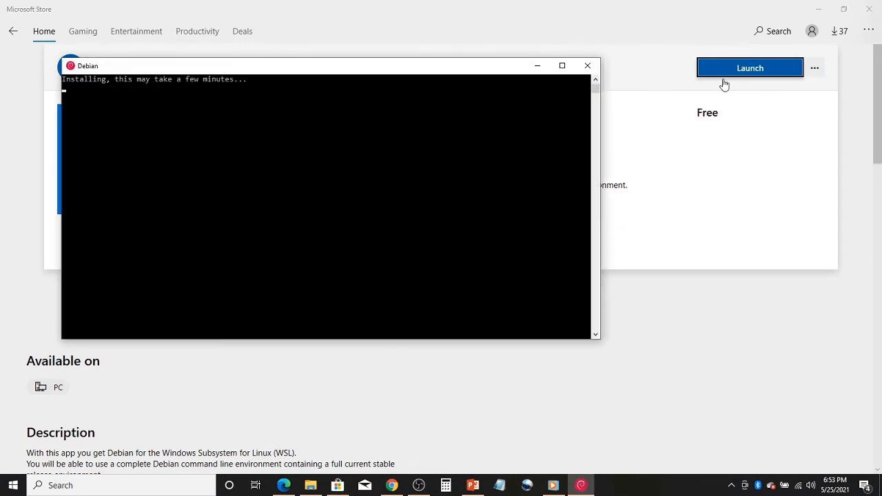
# Create the new UNIX user 'happy1' with a password in the maximized Debian console.
pyautogui.click(563, 66)
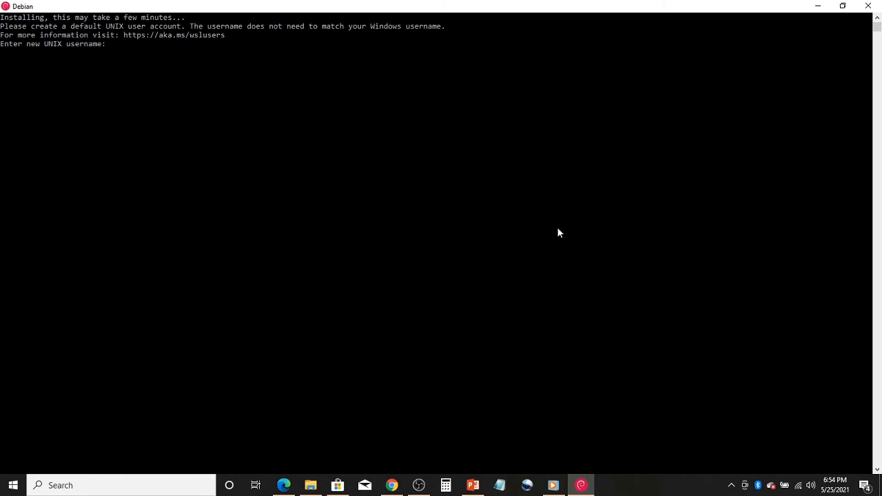
pyautogui.write('happ')
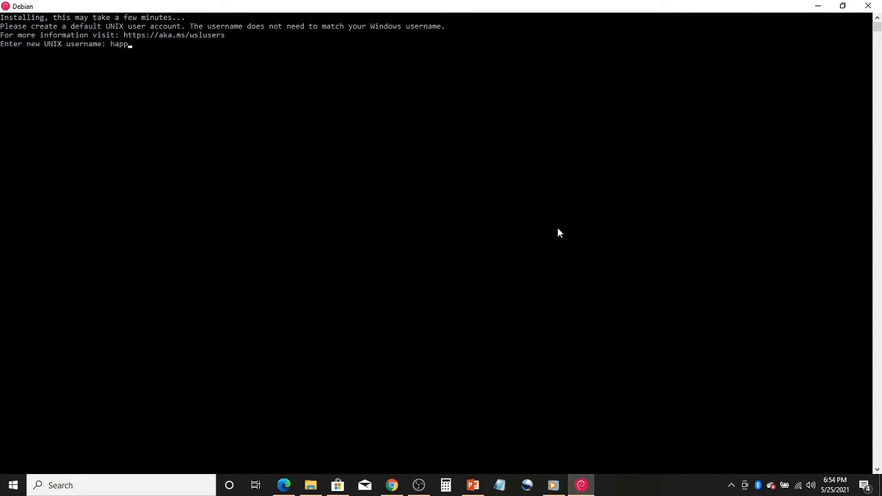
pyautogui.write('y1')
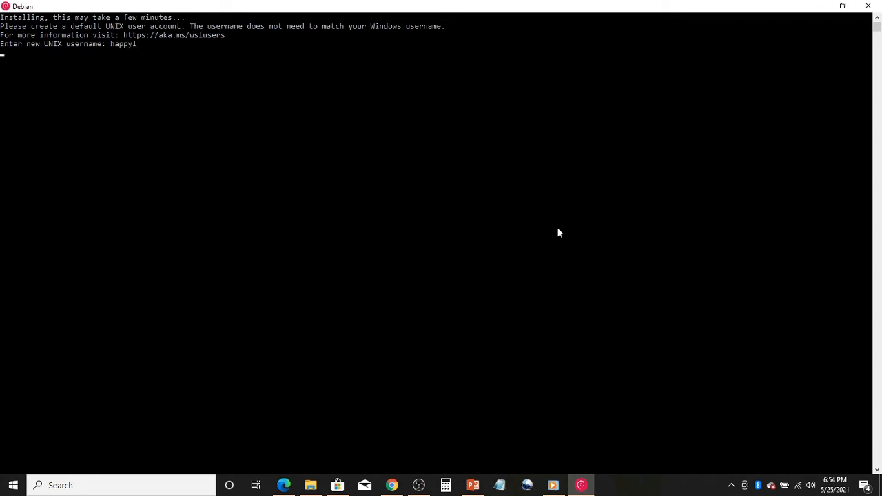
pyautogui.press('enter')
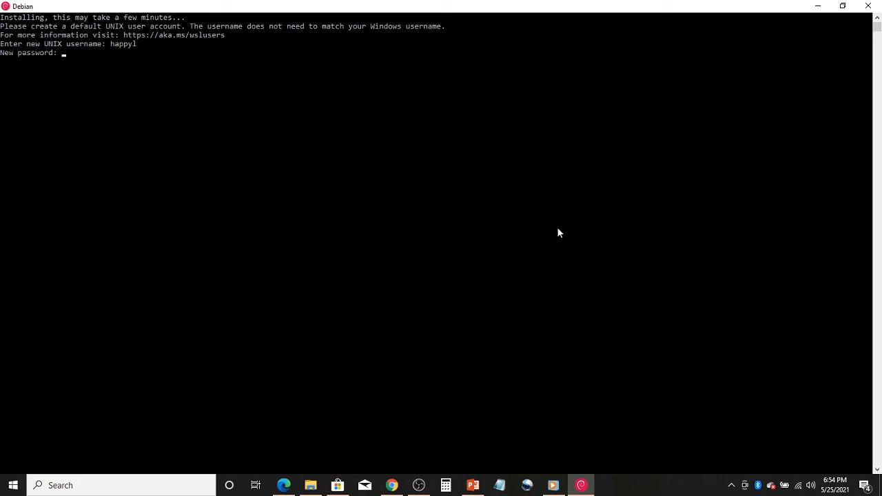
pyautogui.press('enter')
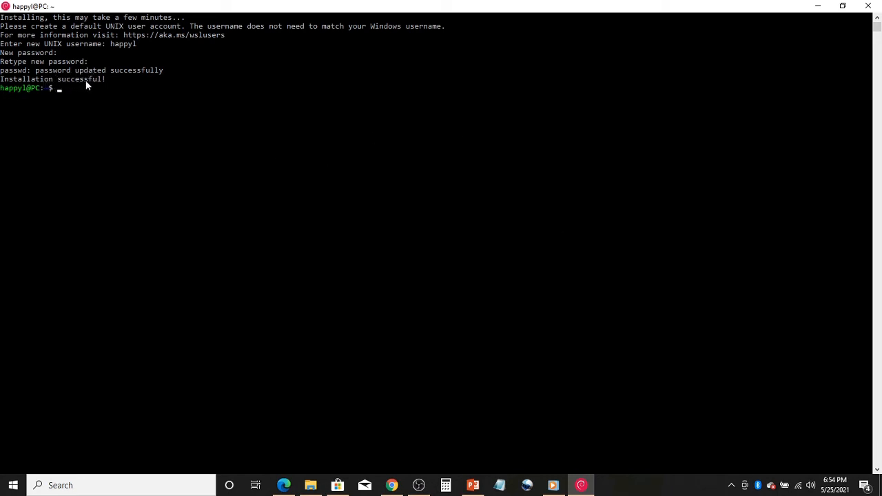
pyautogui.moveTo(97, 85)
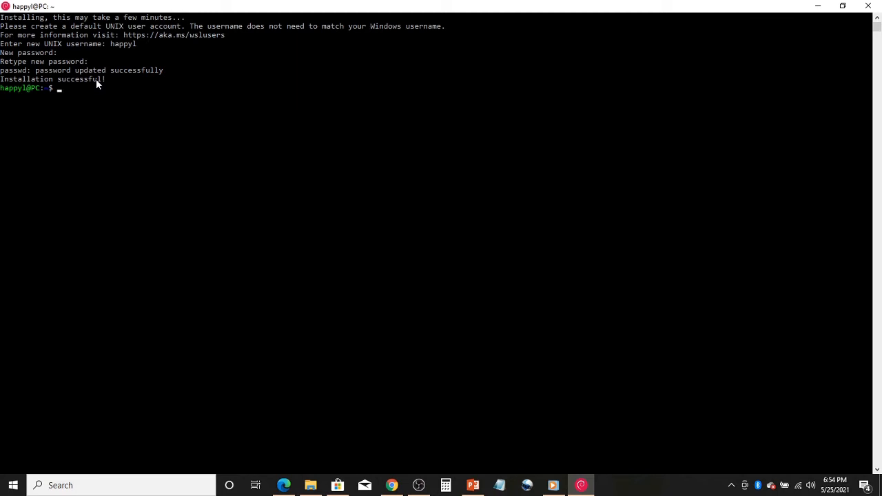
pyautogui.moveTo(61, 94)
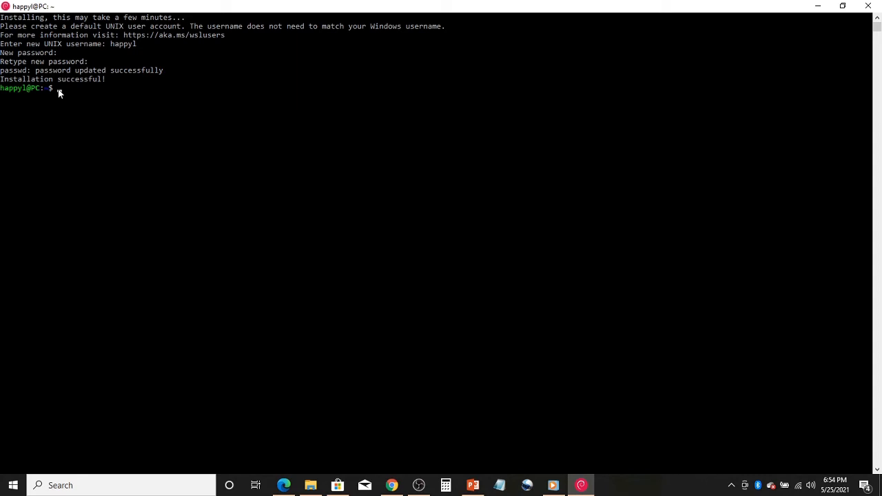
# Run sudo apt update with the sudo password, upgrade the eight packages, then clear the console.
pyautogui.write('sudo')
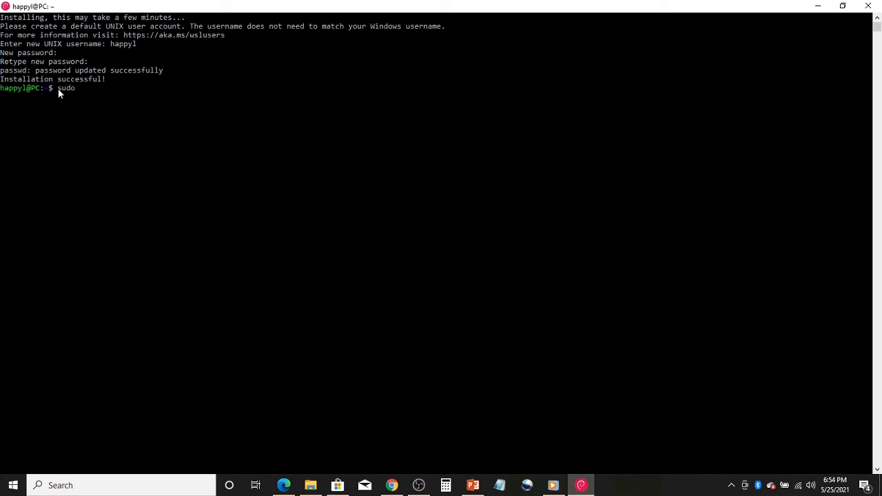
pyautogui.write('apt')
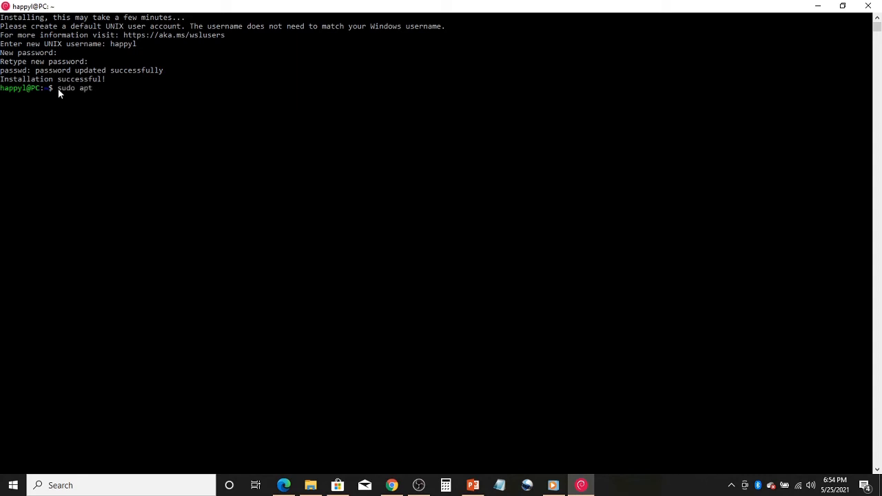
pyautogui.write('update')
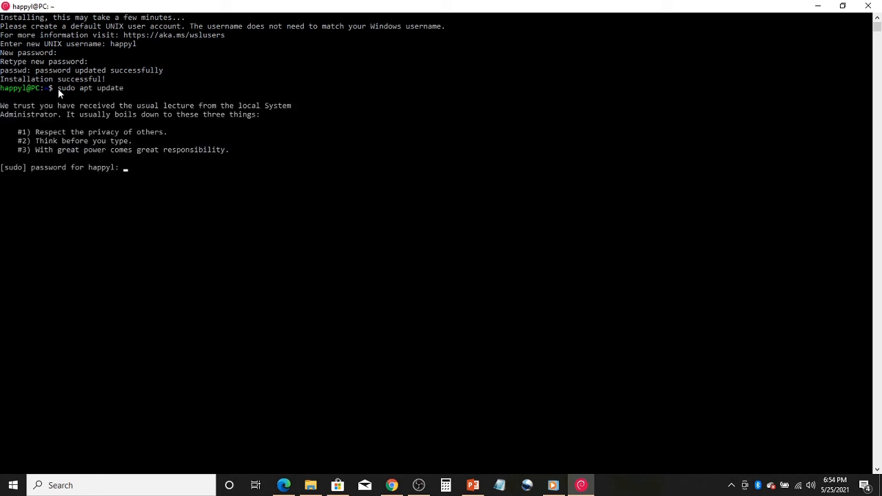
pyautogui.press('Enter')
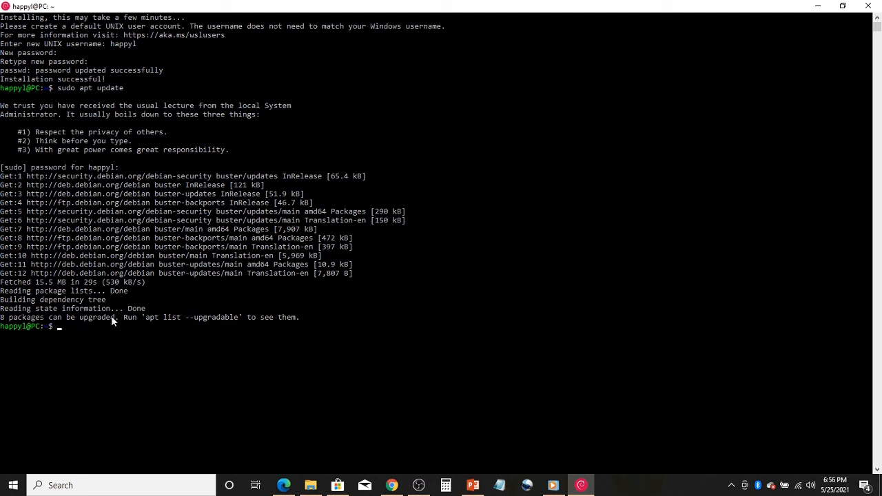
pyautogui.moveTo(60, 332)
pyautogui.write('sudo apt-get upgrade')
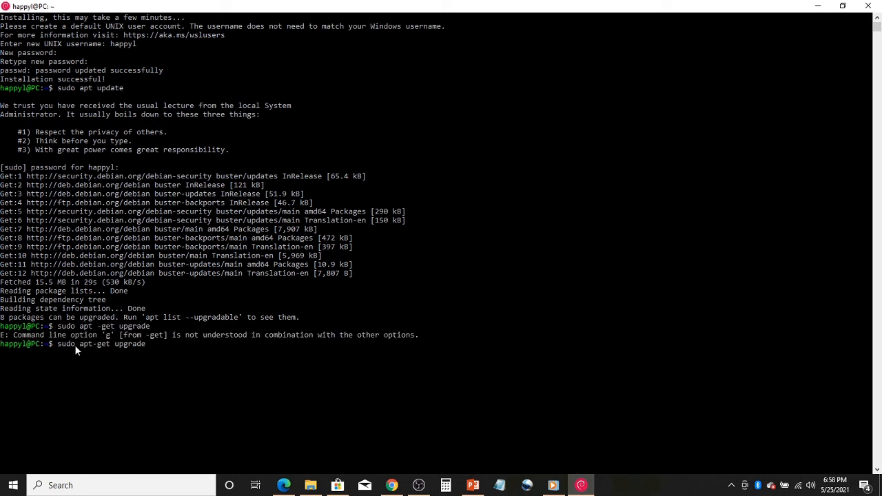
pyautogui.moveTo(89, 350)
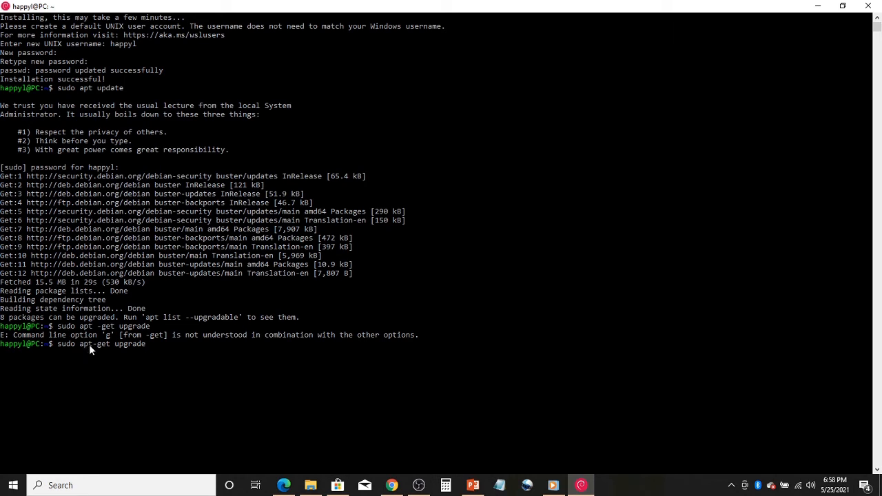
pyautogui.moveTo(96, 348)
pyautogui.write('y')
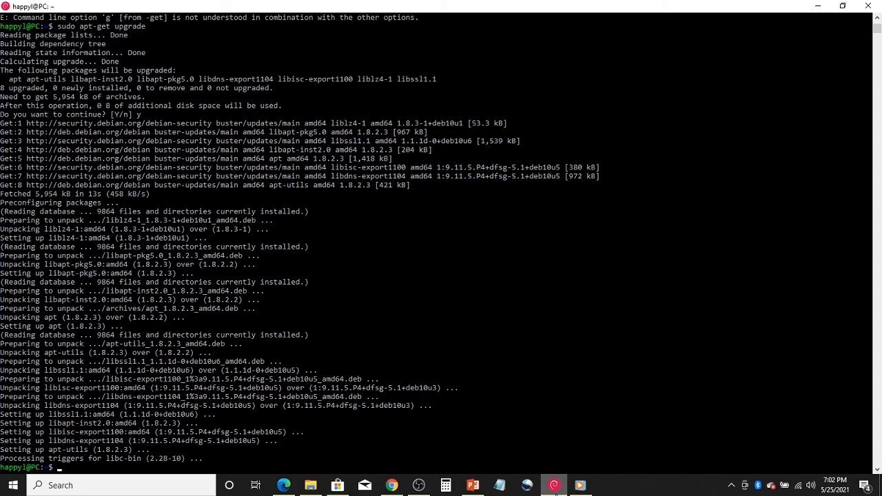
pyautogui.write('cle')
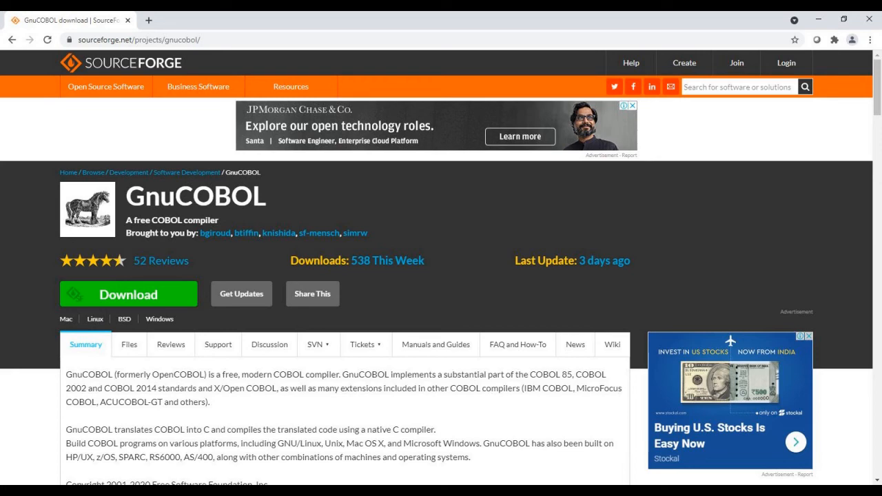
# View the GnuCOBOL project page on SourceForge describing the free COBOL compiler.
pyautogui.click(554, 485)
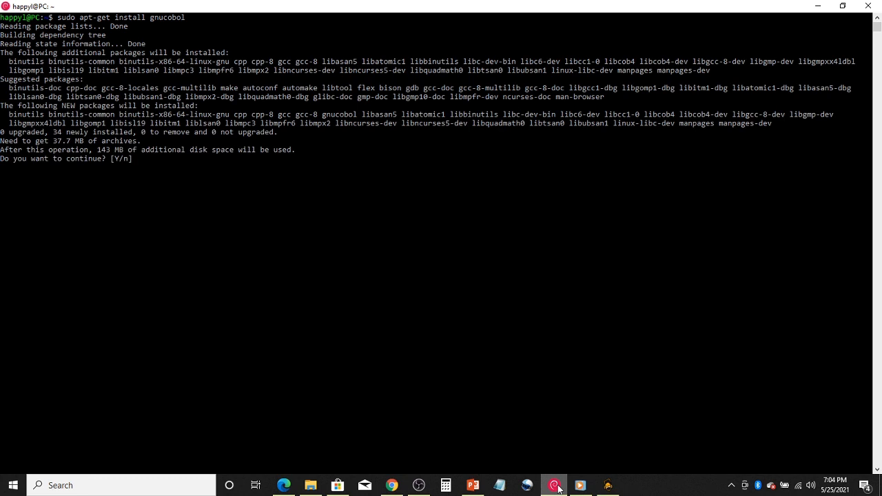
# Answer y to install gnucobol with its 14 supporting compiler and library packages.
pyautogui.write('y')
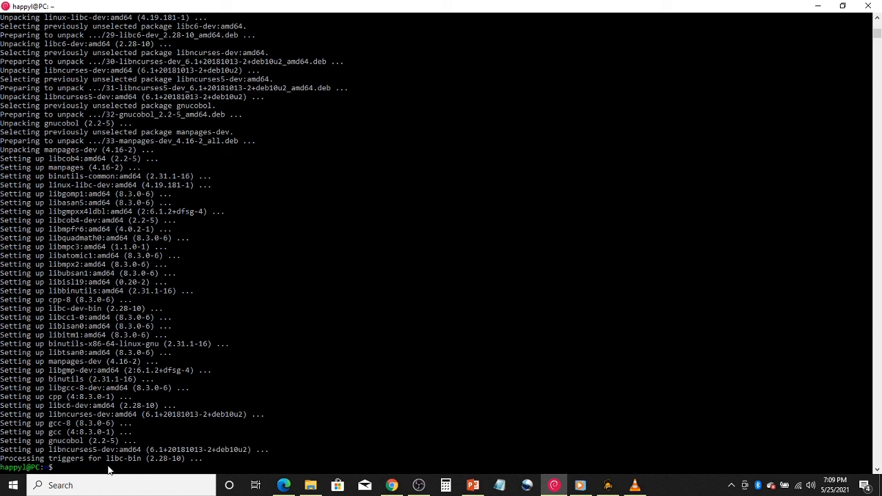
pyautogui.click(419, 485)
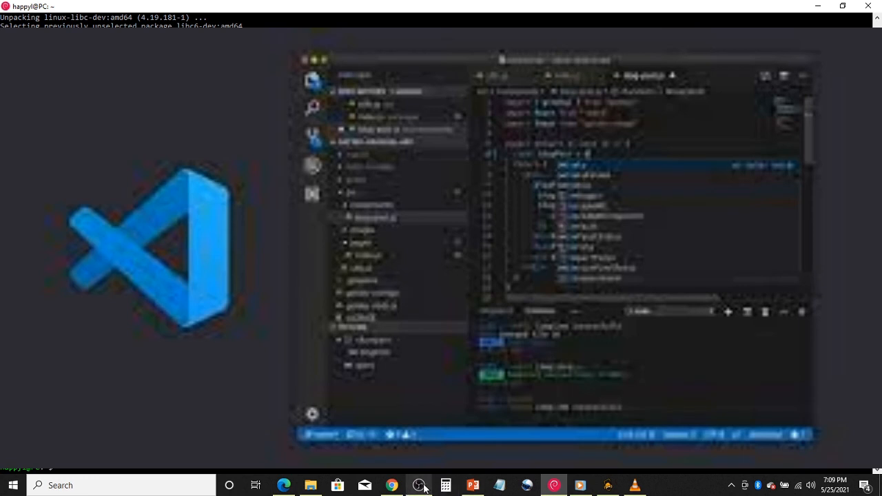